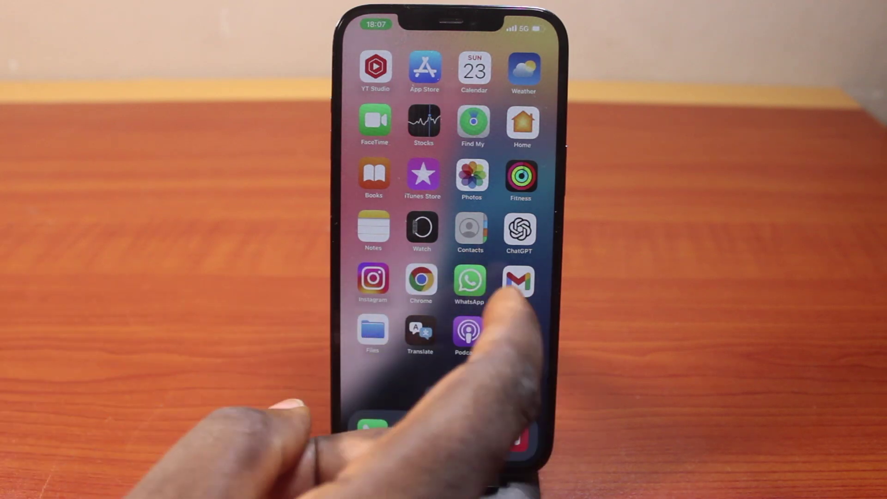
Launch the Chrome app from the iOS Home Screen to reach its new-tab page
left_click(420, 282)
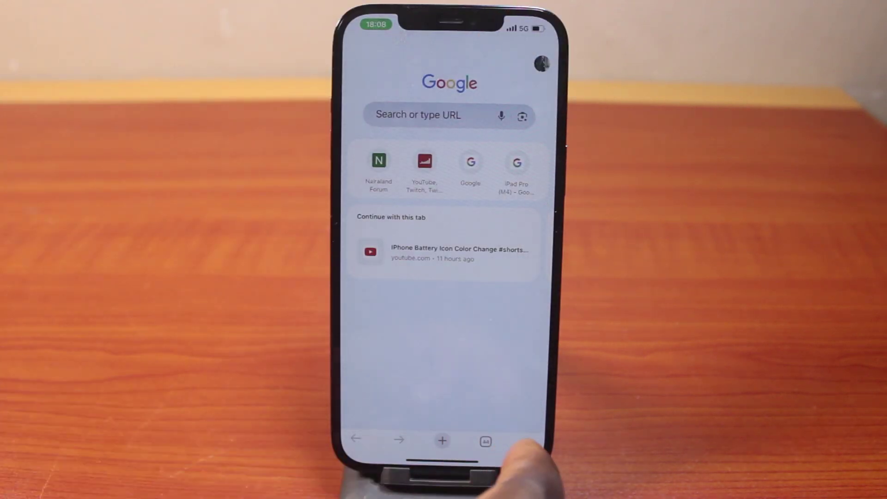
Open Chrome's Settings page from the toolbar menu
left_click(484, 438)
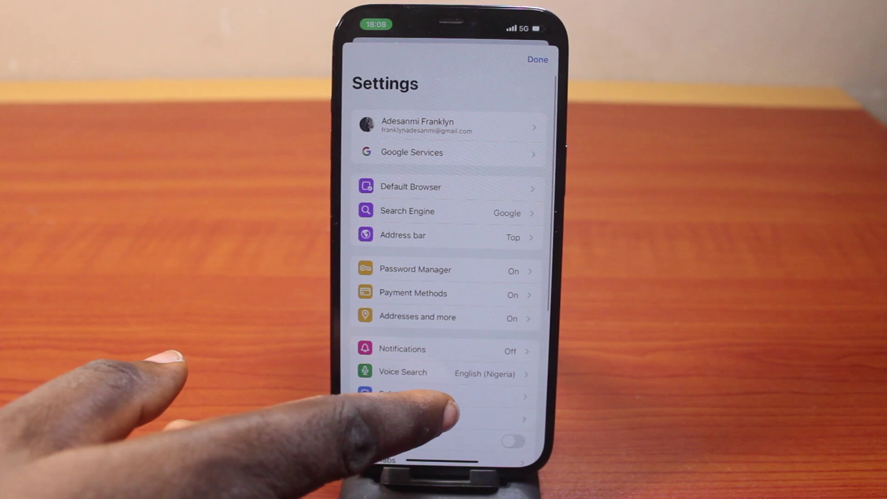
Scroll down the Settings list to reach Password Manager
scroll("down", 3)
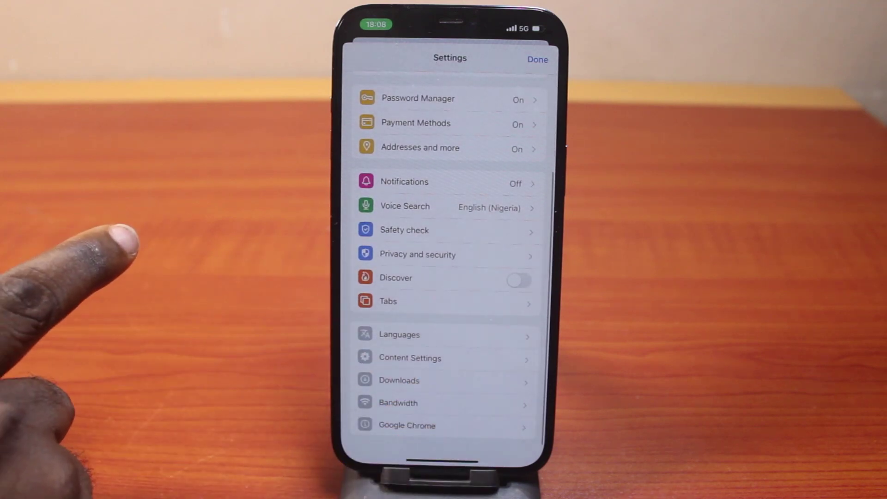
scroll("down", 3)
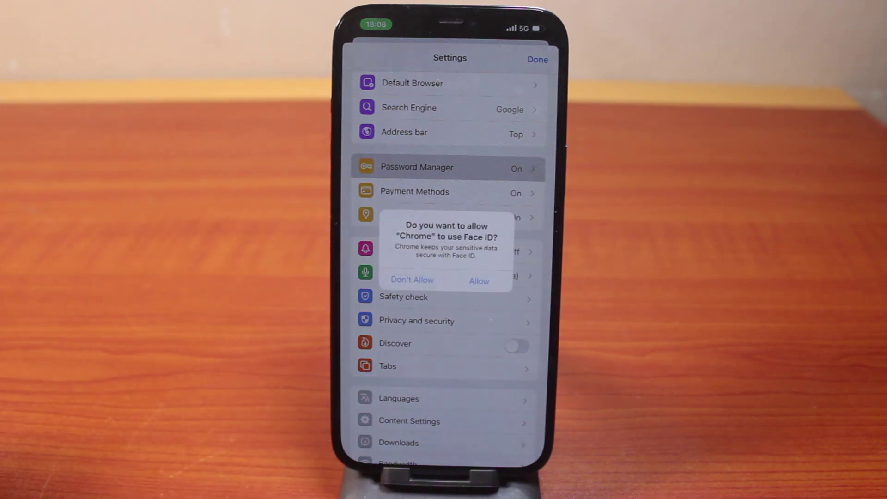
Allow Chrome to use Face ID, opening the saved passwords list
left_click(479, 281)
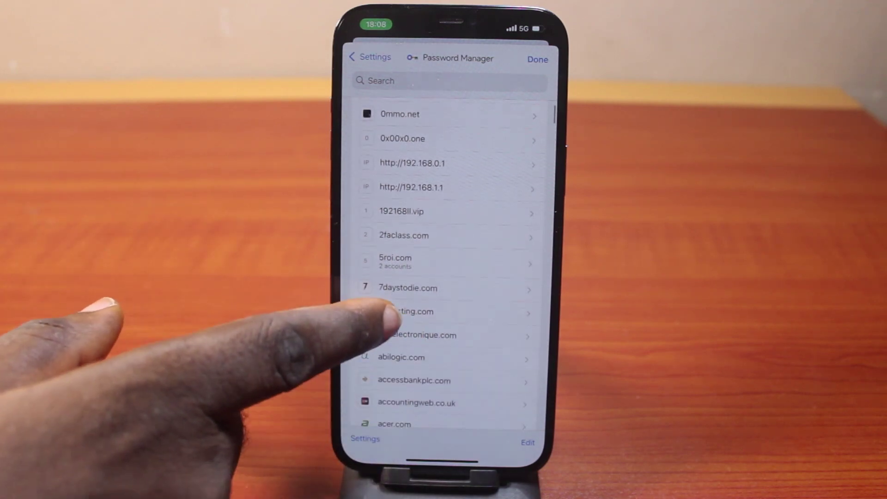
scroll("down", 3)
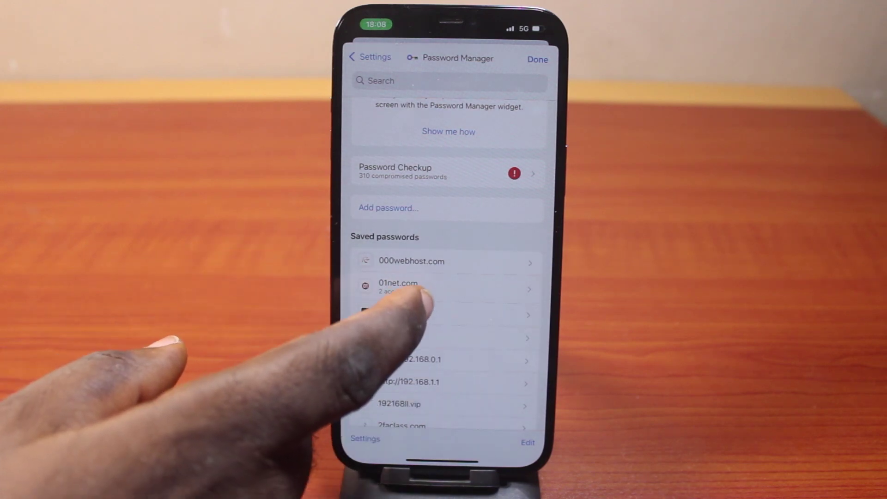
left_click(397, 286)
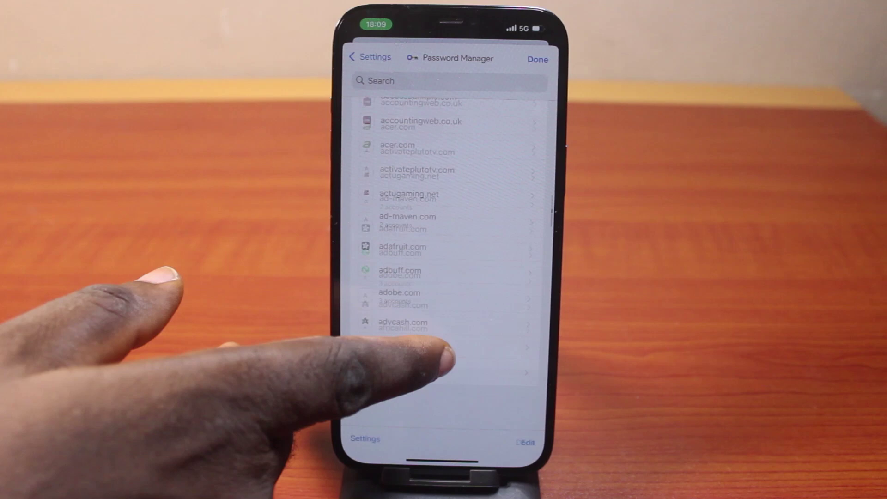
scroll("down", 3)
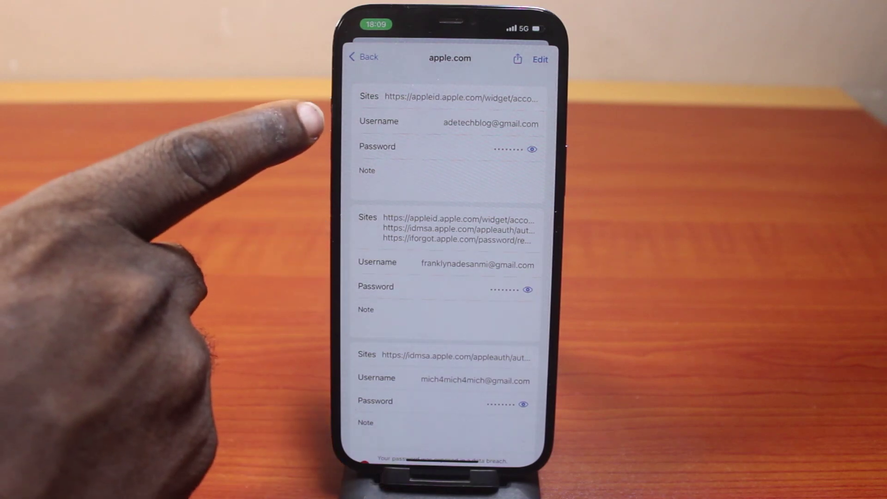
left_click(364, 56)
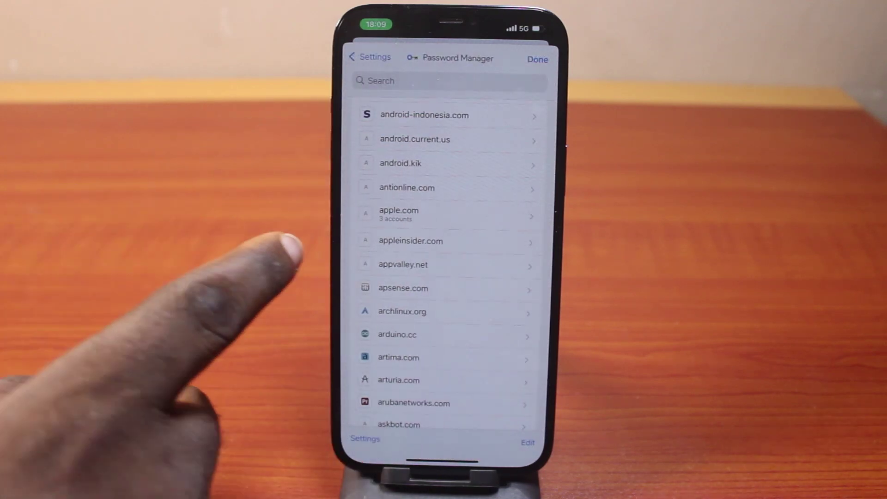